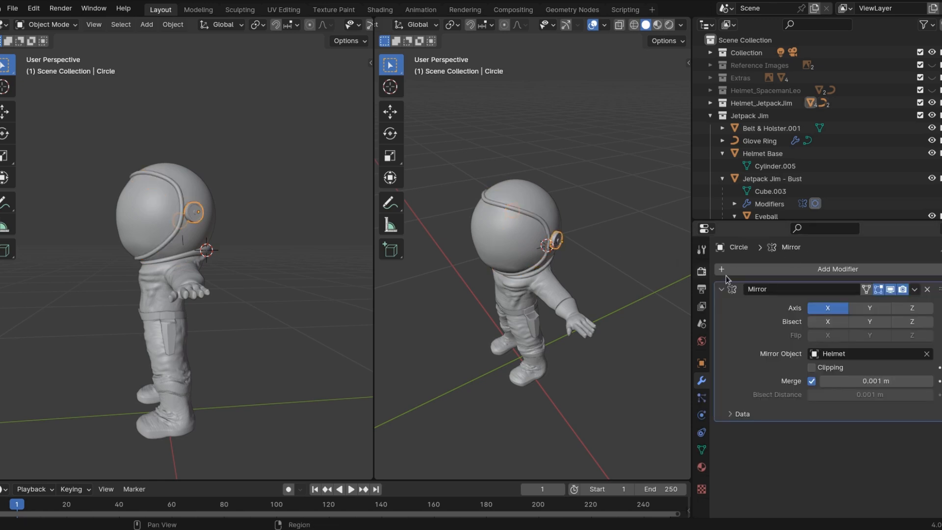
Apply the Mirror modifier on the Circle, Visor and Jetpack Jim - Bust objects.
left_click(914, 288)
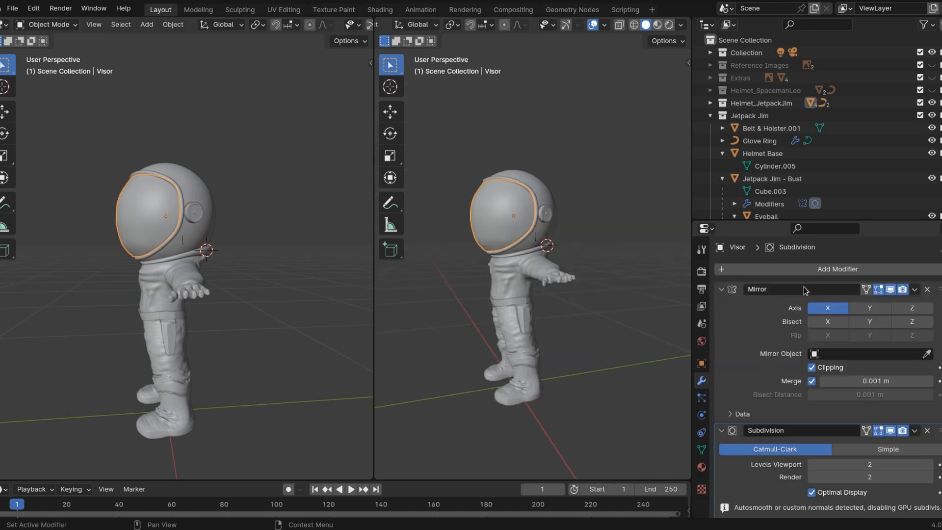
left_click(911, 289)
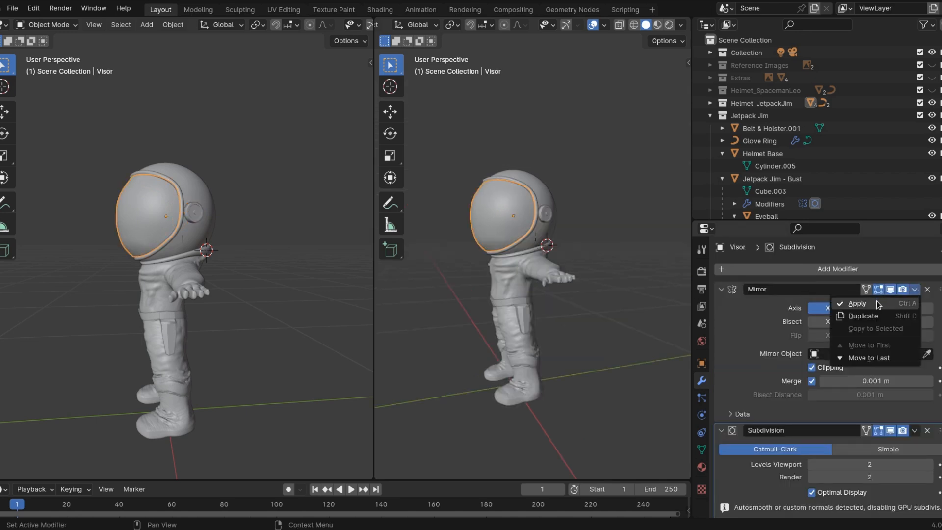
mouse_move(858, 303)
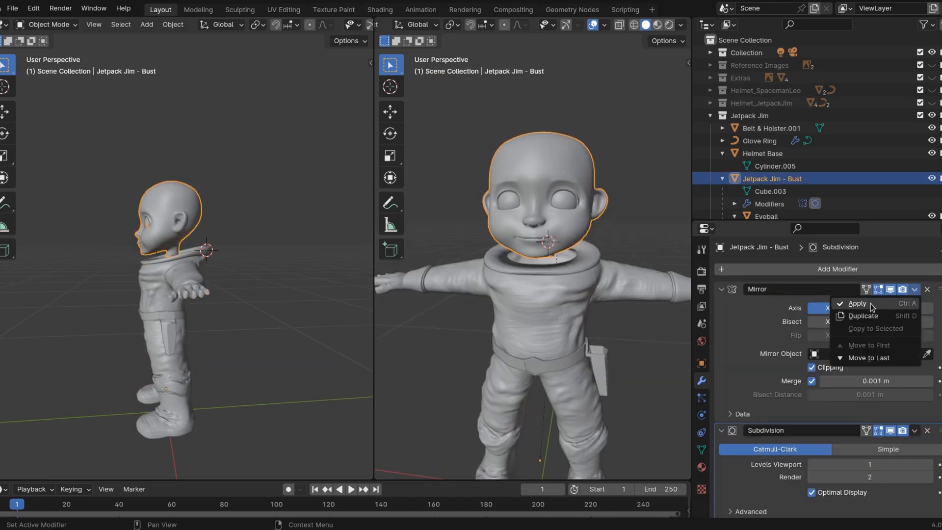
left_click(766, 216)
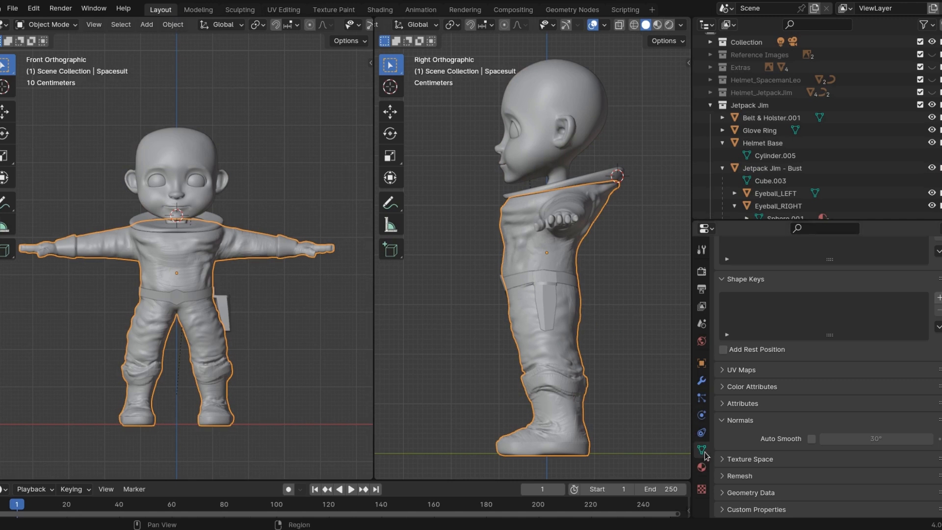
Set the Spacesuit's Multires viewport level to 0 and switch to the UV Editing workspace.
left_click(700, 381)
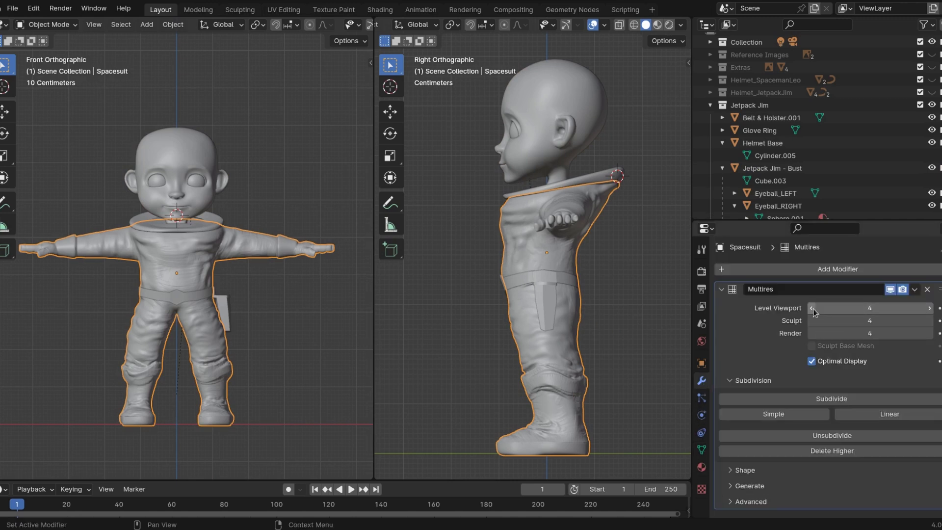
left_click(814, 307)
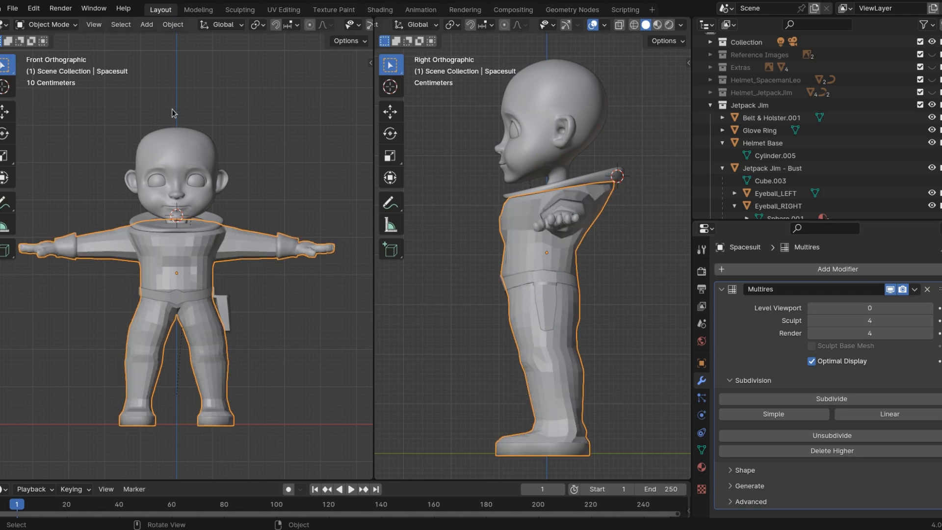
left_click(292, 10)
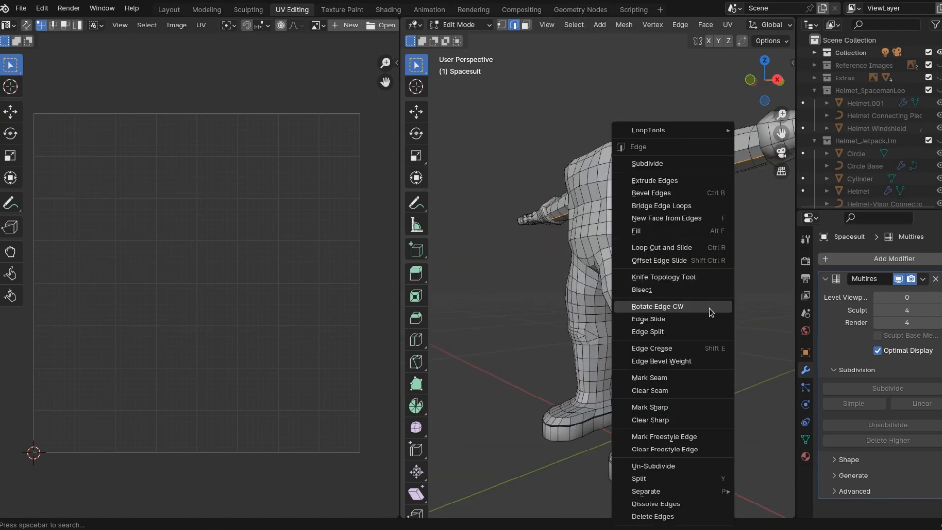
mouse_move(663, 390)
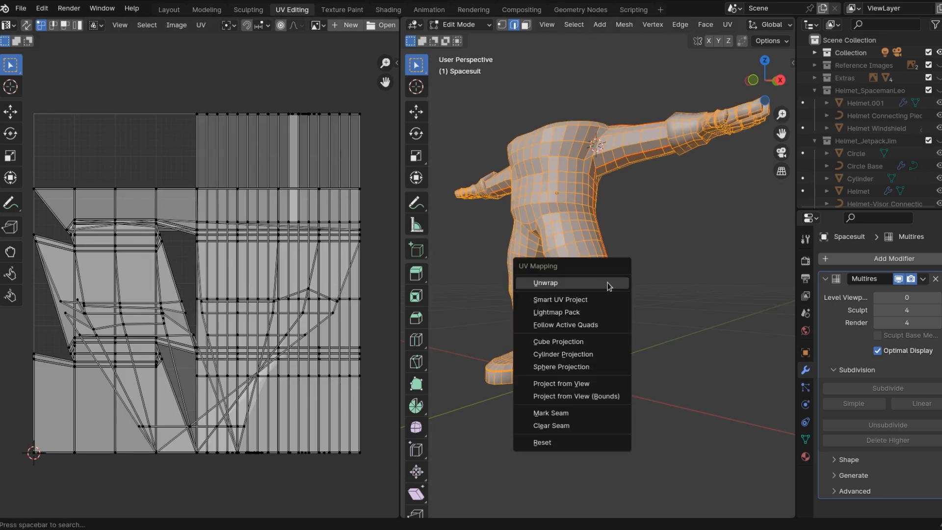
Unwrap the spacesuit into separate UV islands for body halves and end caps.
left_click(545, 283)
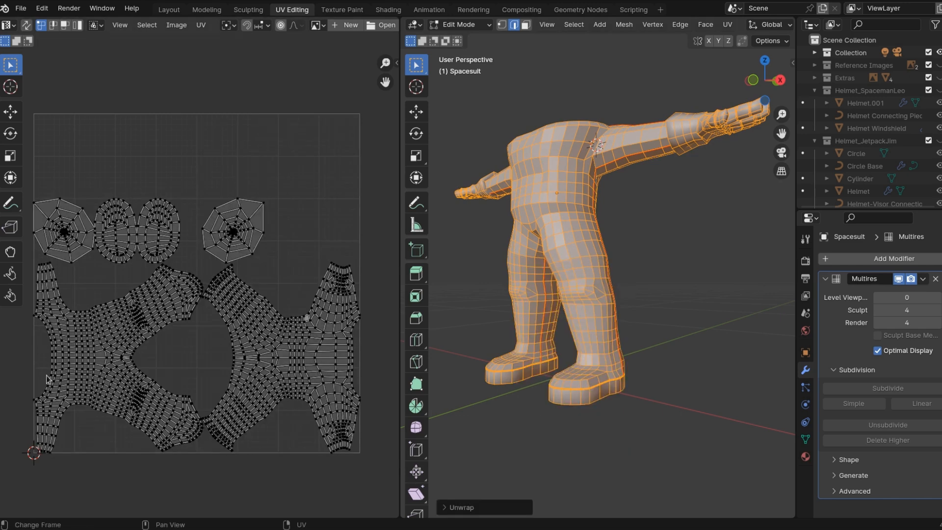
mouse_move(301, 373)
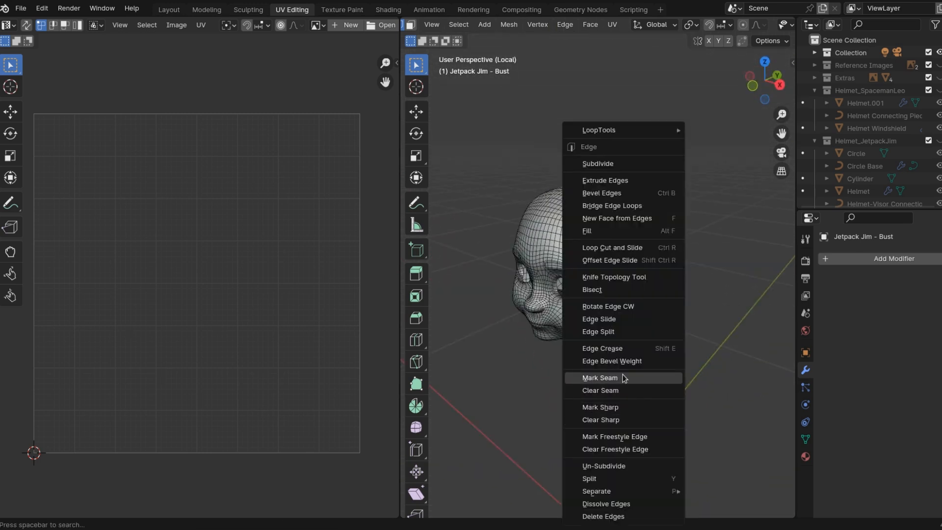
Mark seams along the head loop and chin-to-neck line, then unwrap the bust.
left_click(600, 377)
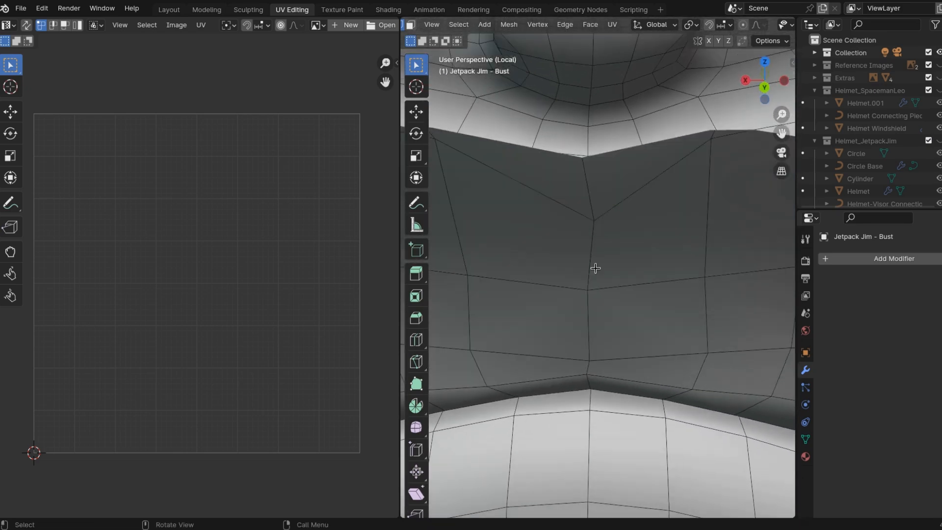
scroll("down", 3)
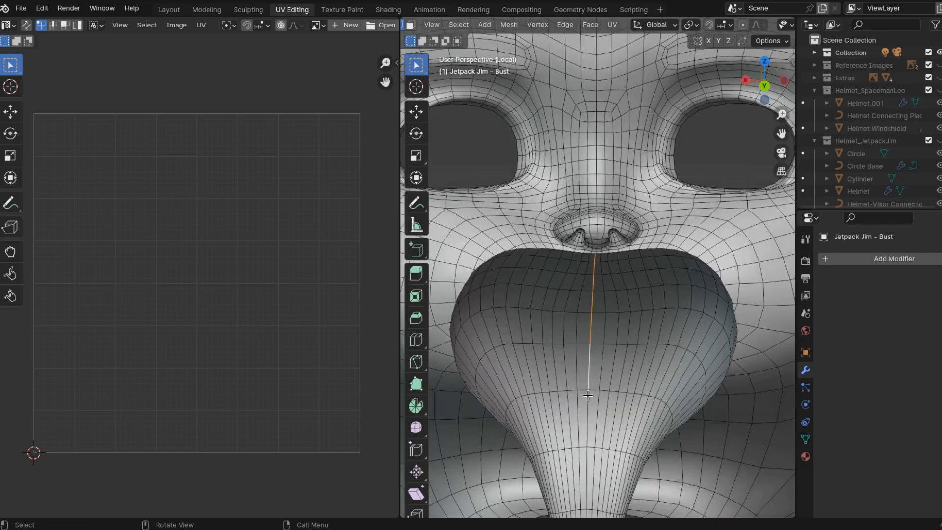
right_click(588, 394)
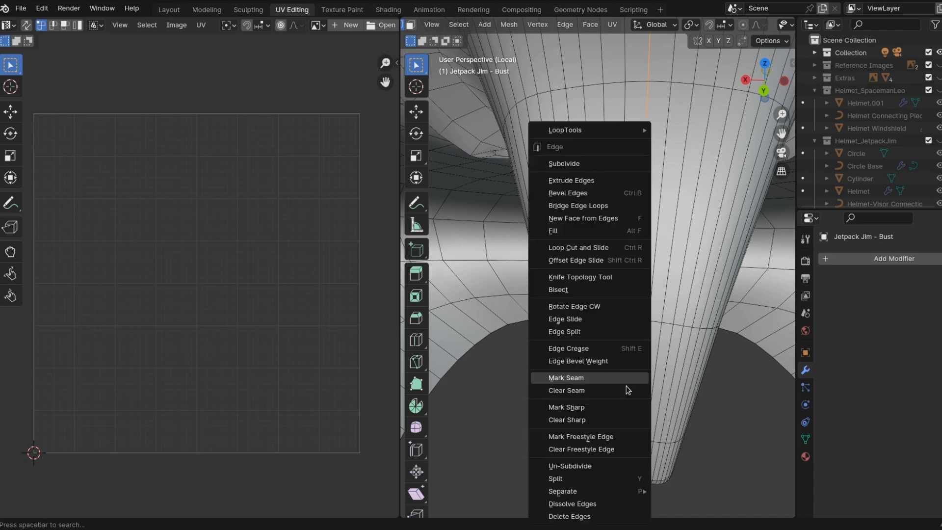
left_click(565, 377)
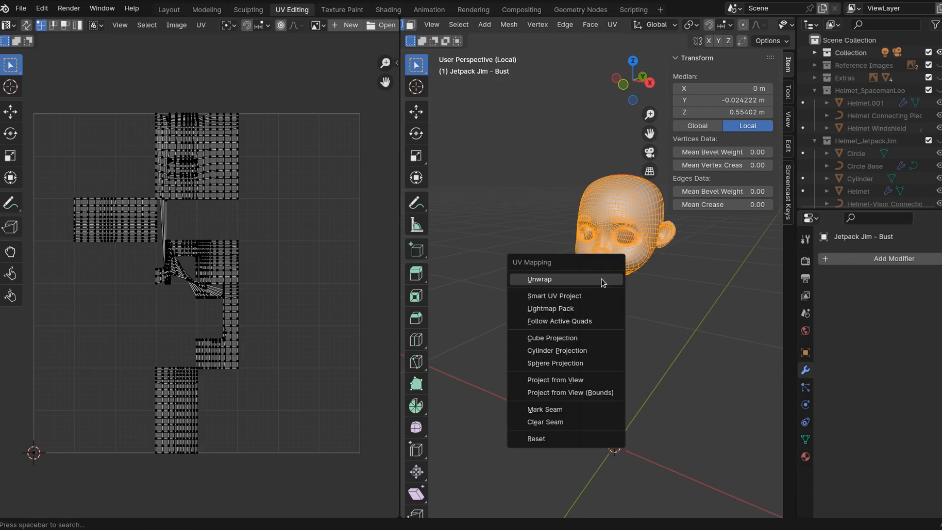
left_click(538, 278)
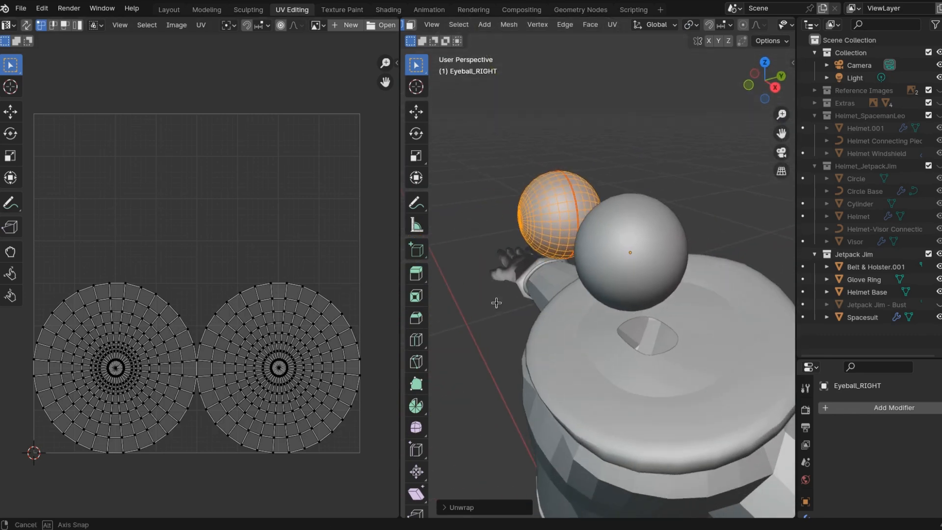
Return from the eyeballs' edit session to Object Mode.
key("Tab")
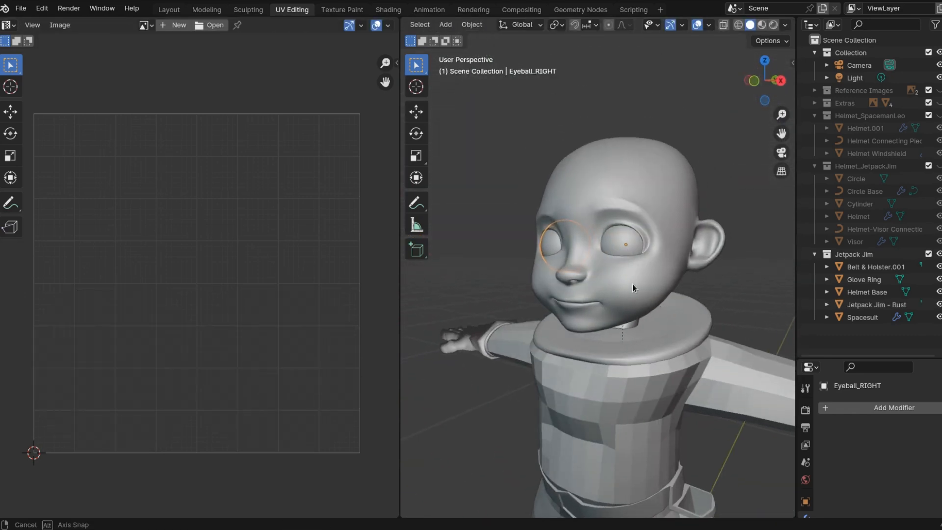